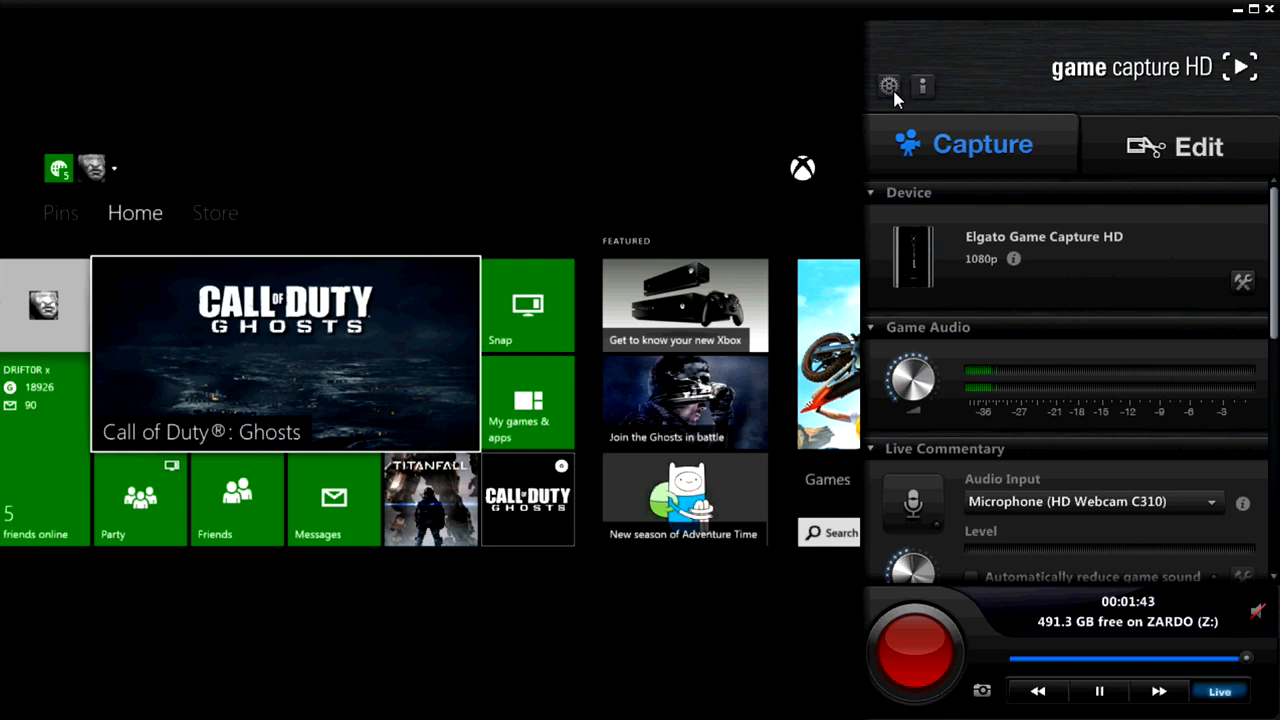
Review the Recording preferences, then show the Sharing and file export options
left_click(888, 86)
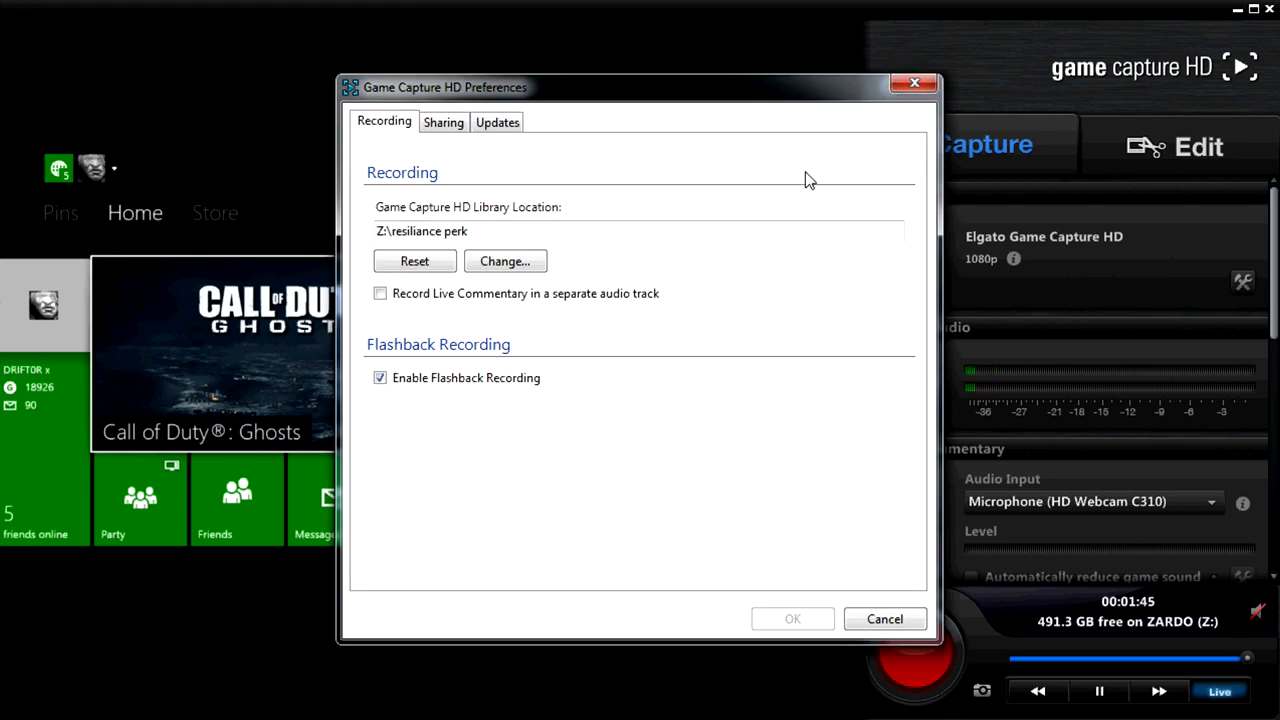
mouse_move(425, 395)
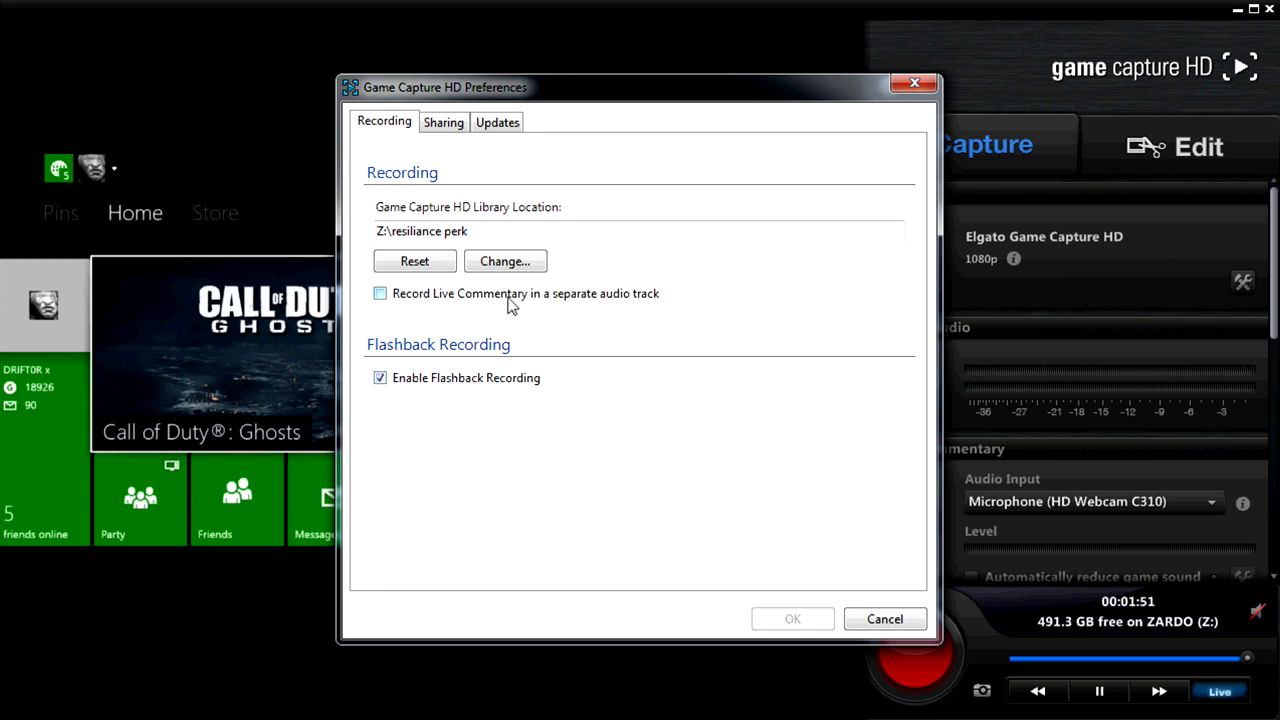
mouse_move(527, 302)
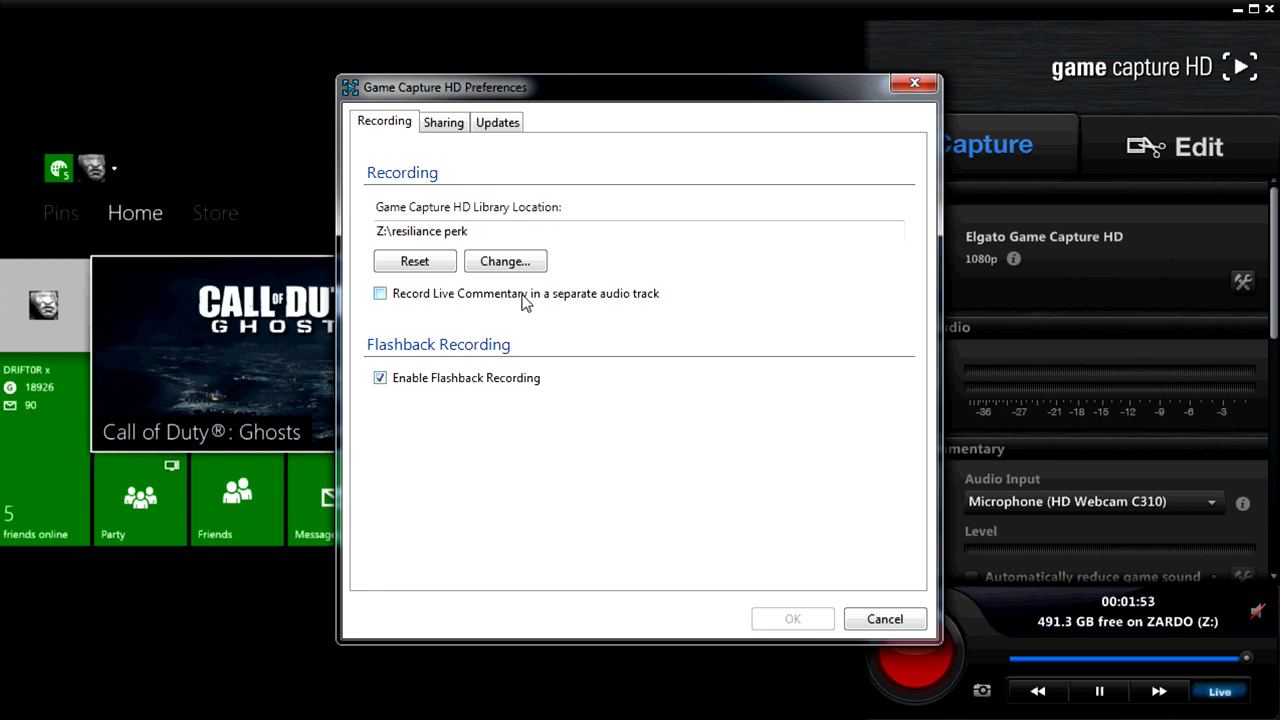
left_click(443, 121)
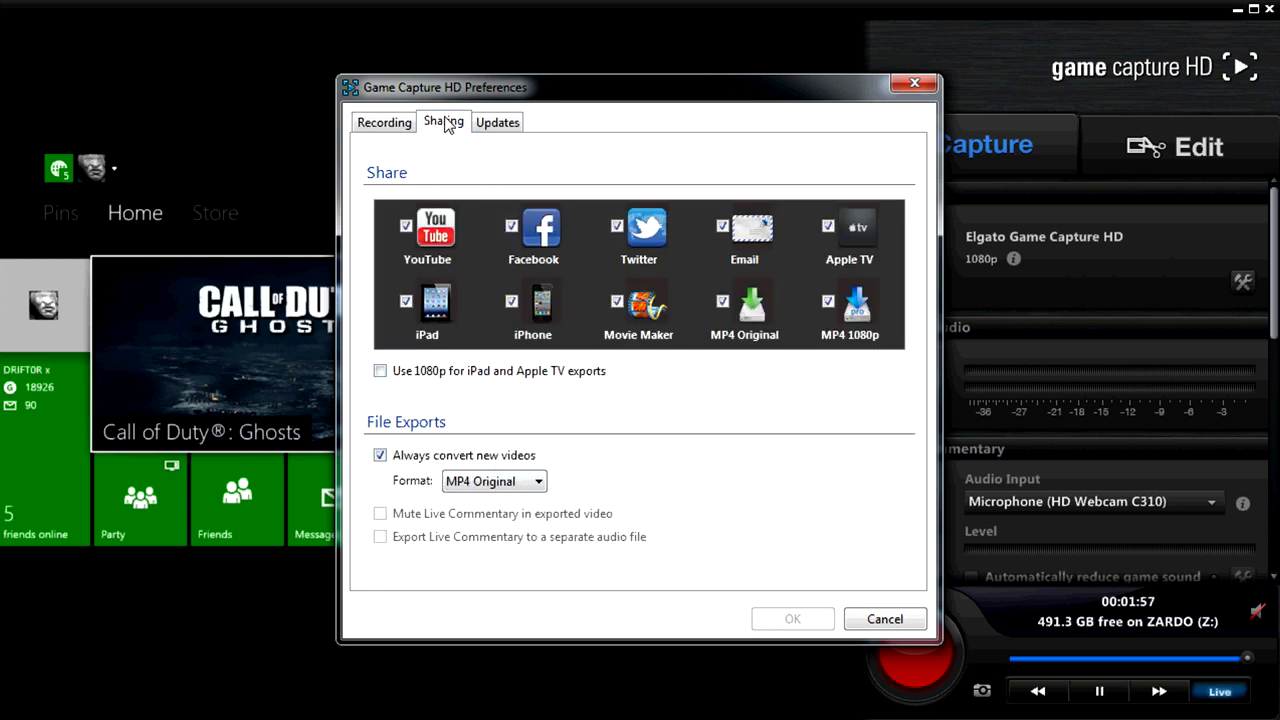
Keep the export format as MP4 Original and show the Updates preferences
left_click(490, 481)
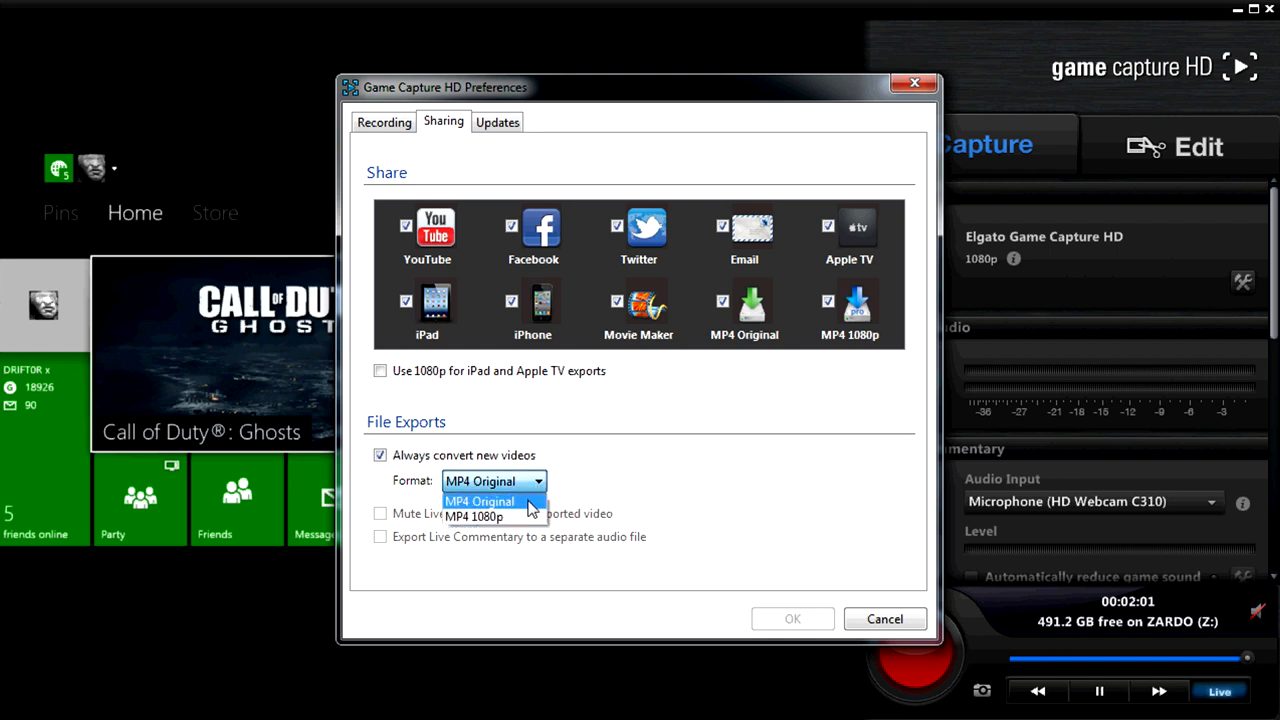
mouse_move(490, 516)
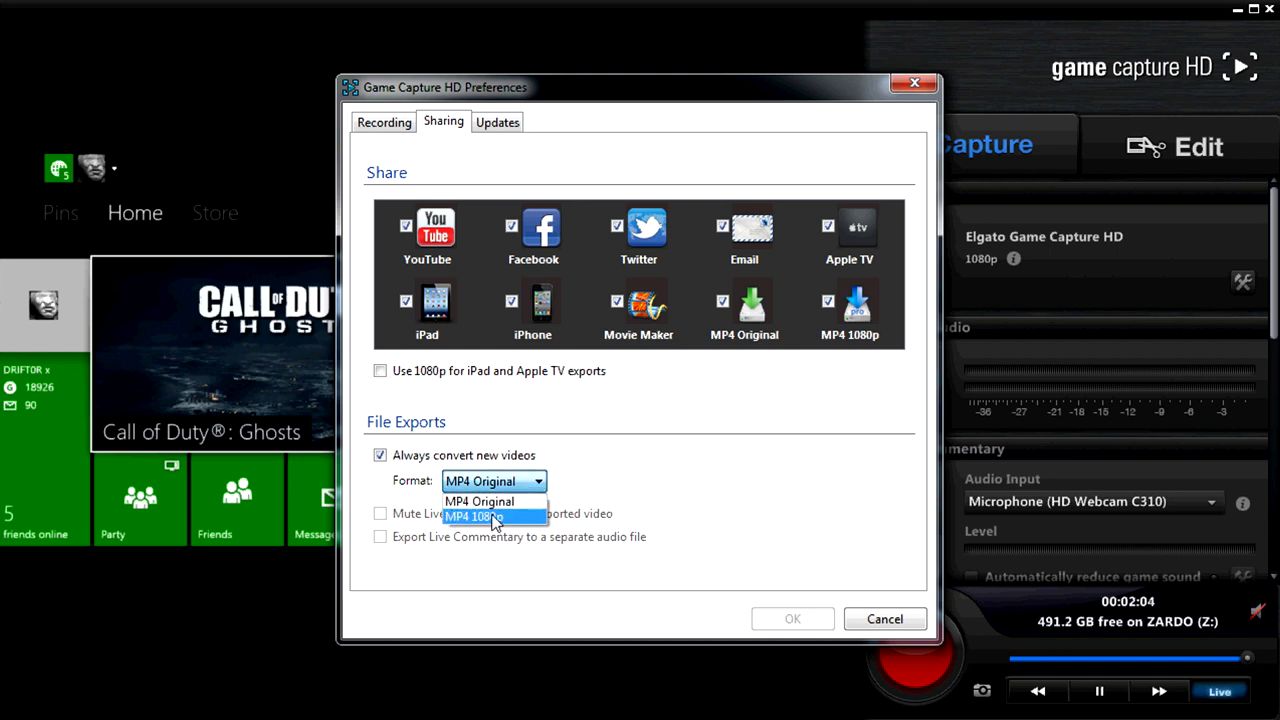
left_click(479, 501)
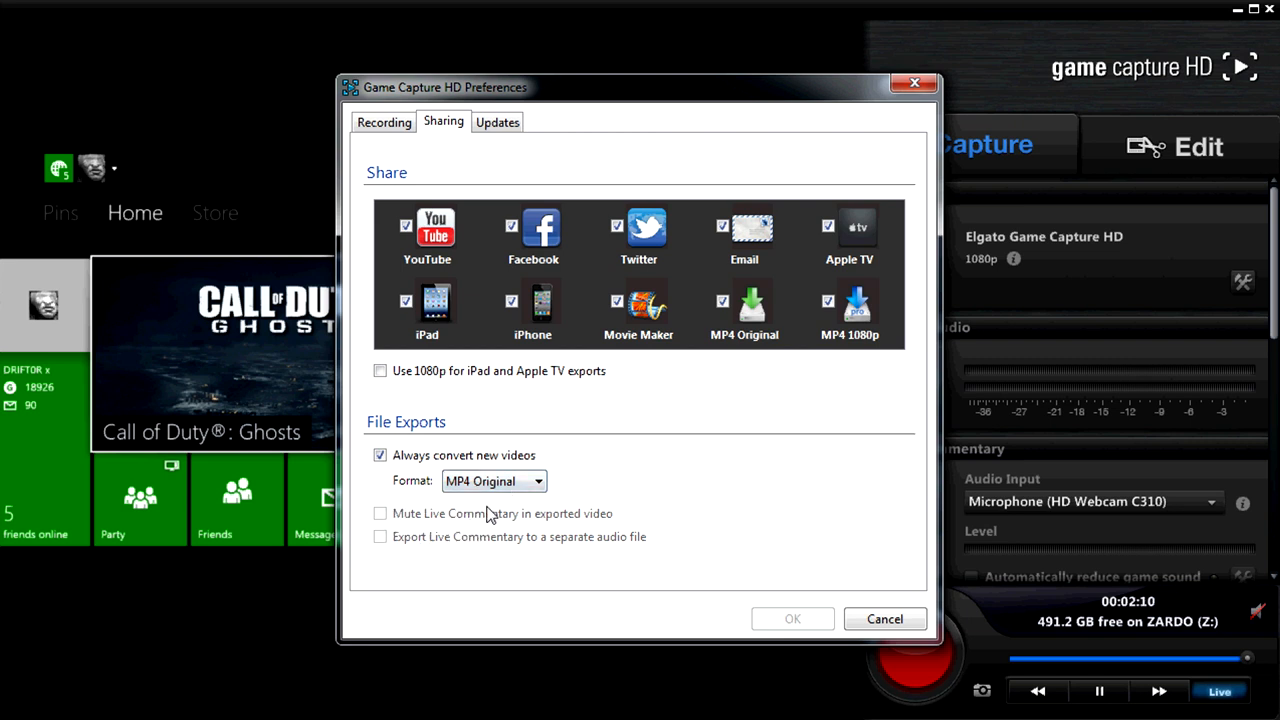
left_click(497, 121)
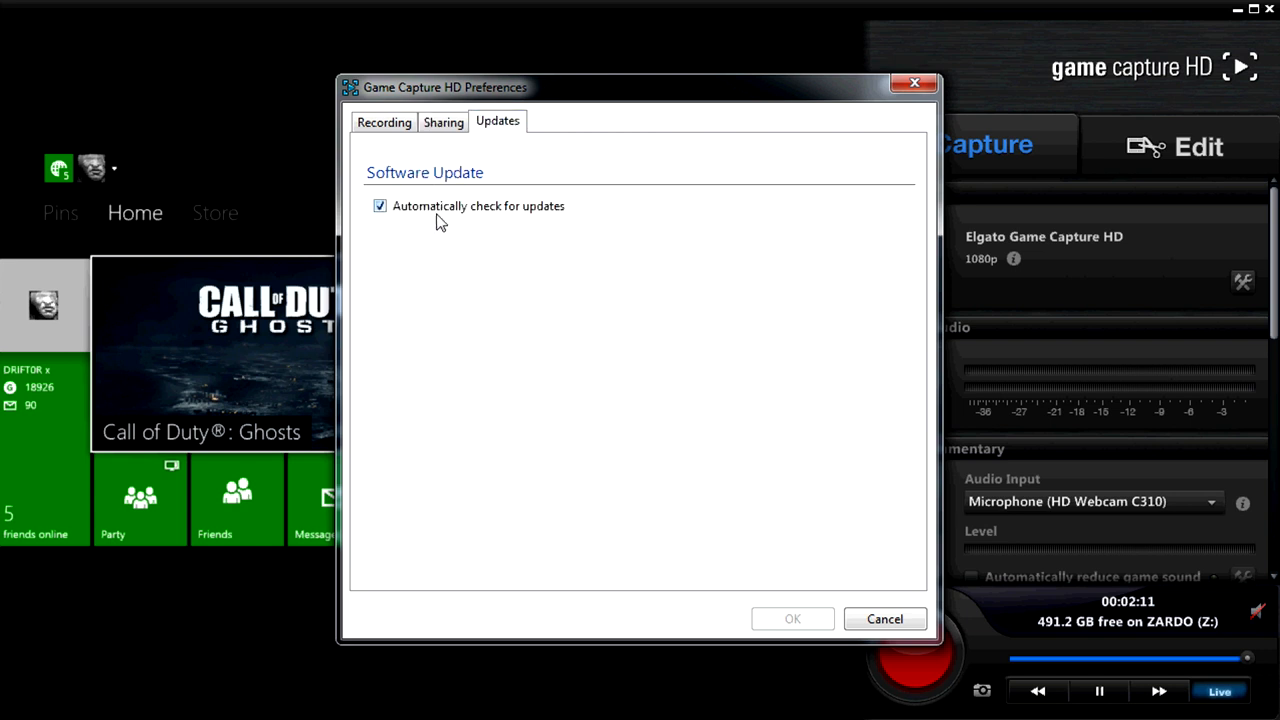
Revisit the Recording preferences and cancel out of the dialog without changes
left_click(384, 121)
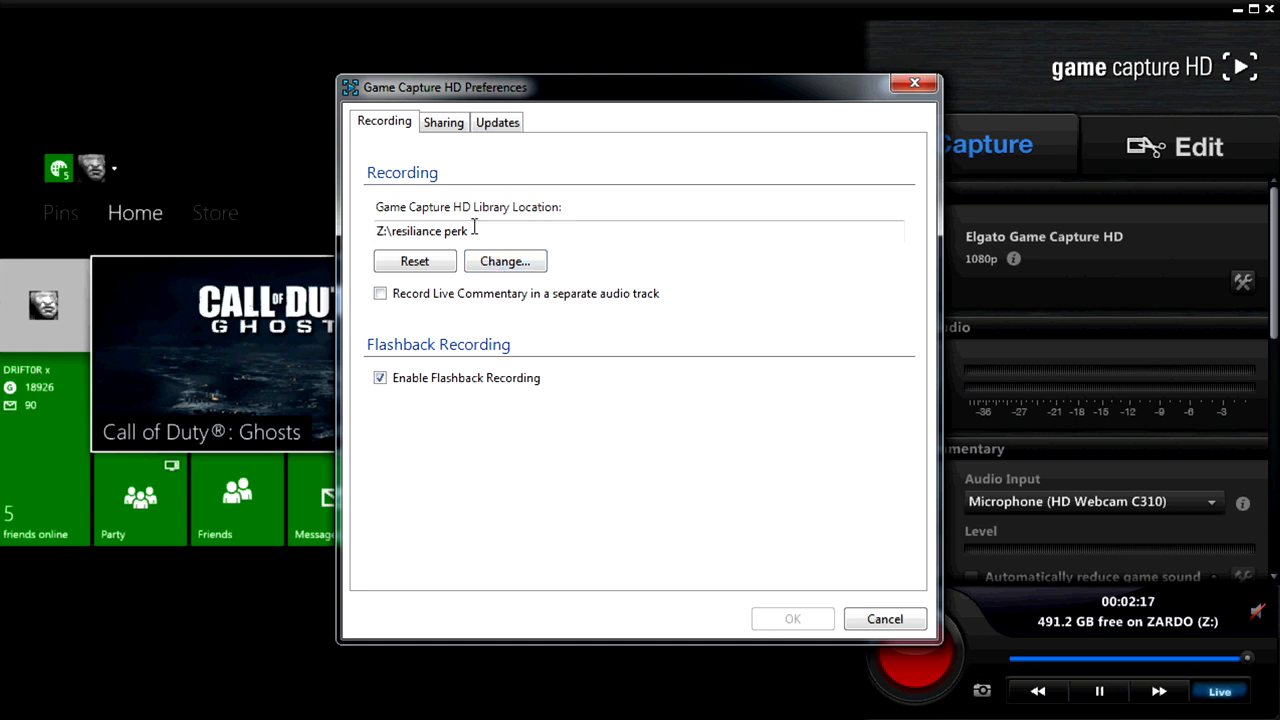
mouse_move(595, 270)
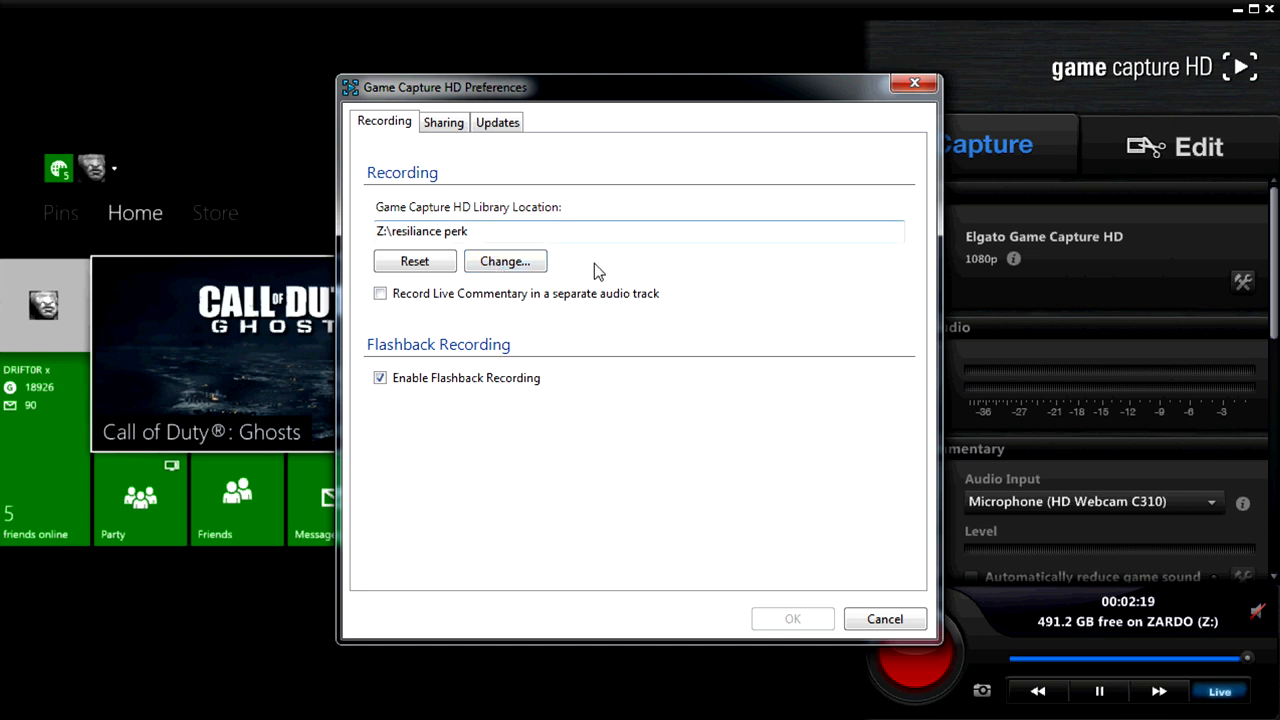
left_click(884, 618)
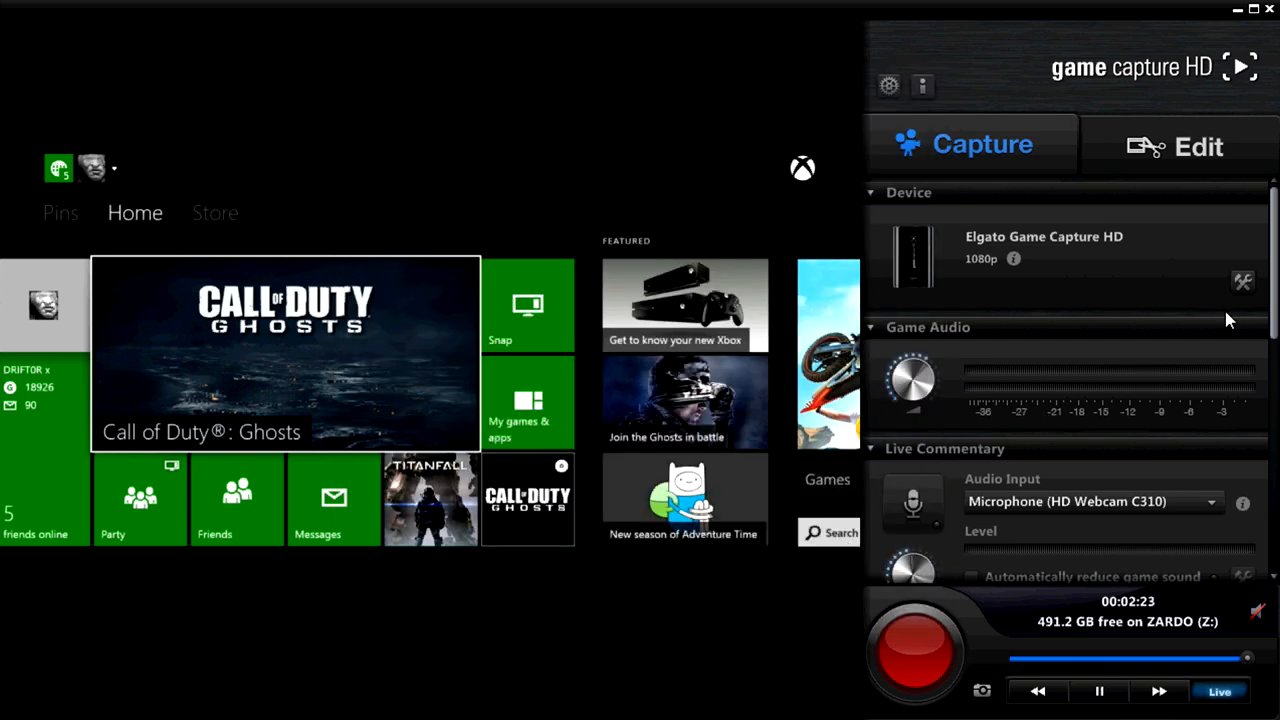
mouse_move(975, 250)
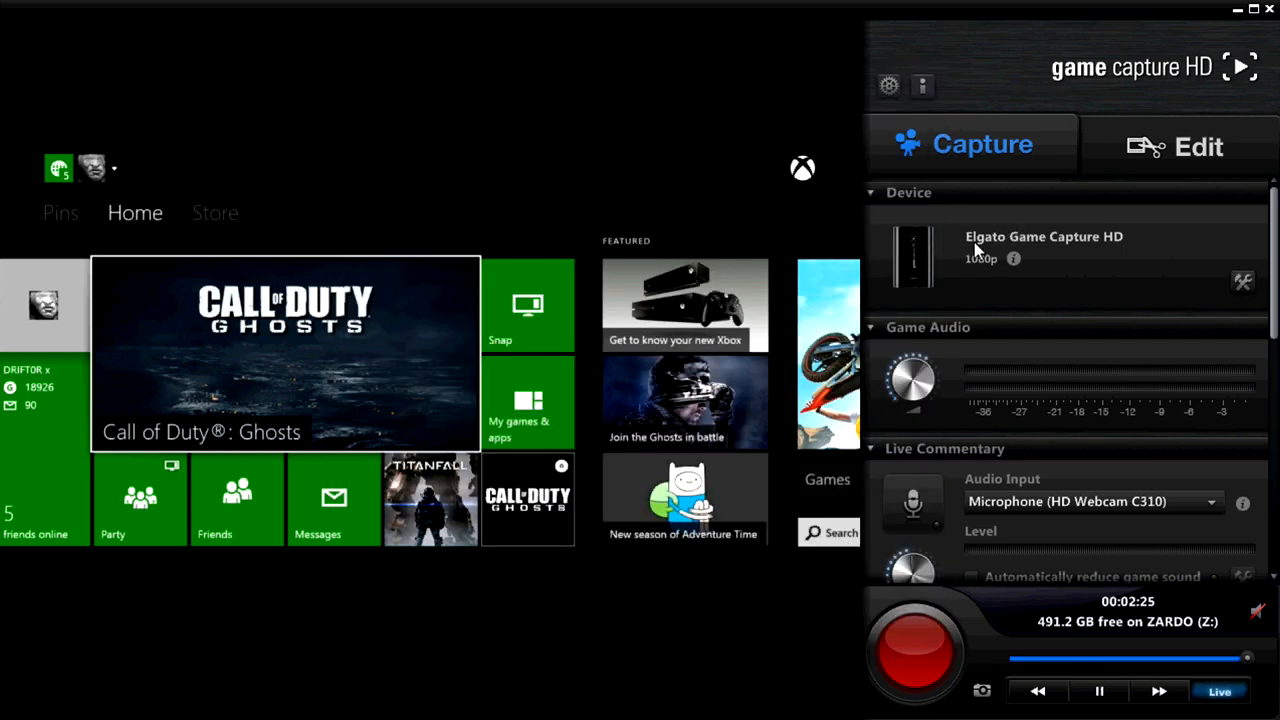
mouse_move(968, 273)
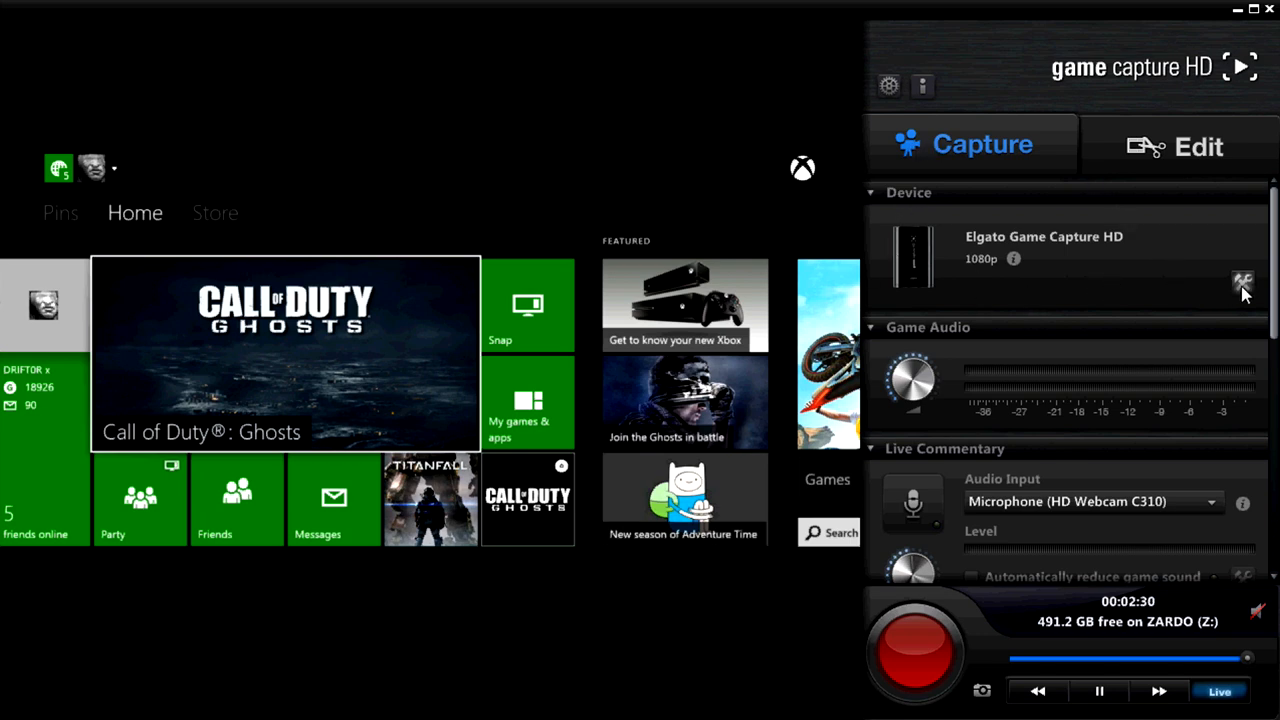
Show the Game Capture HD device settings from the Device section
left_click(1243, 282)
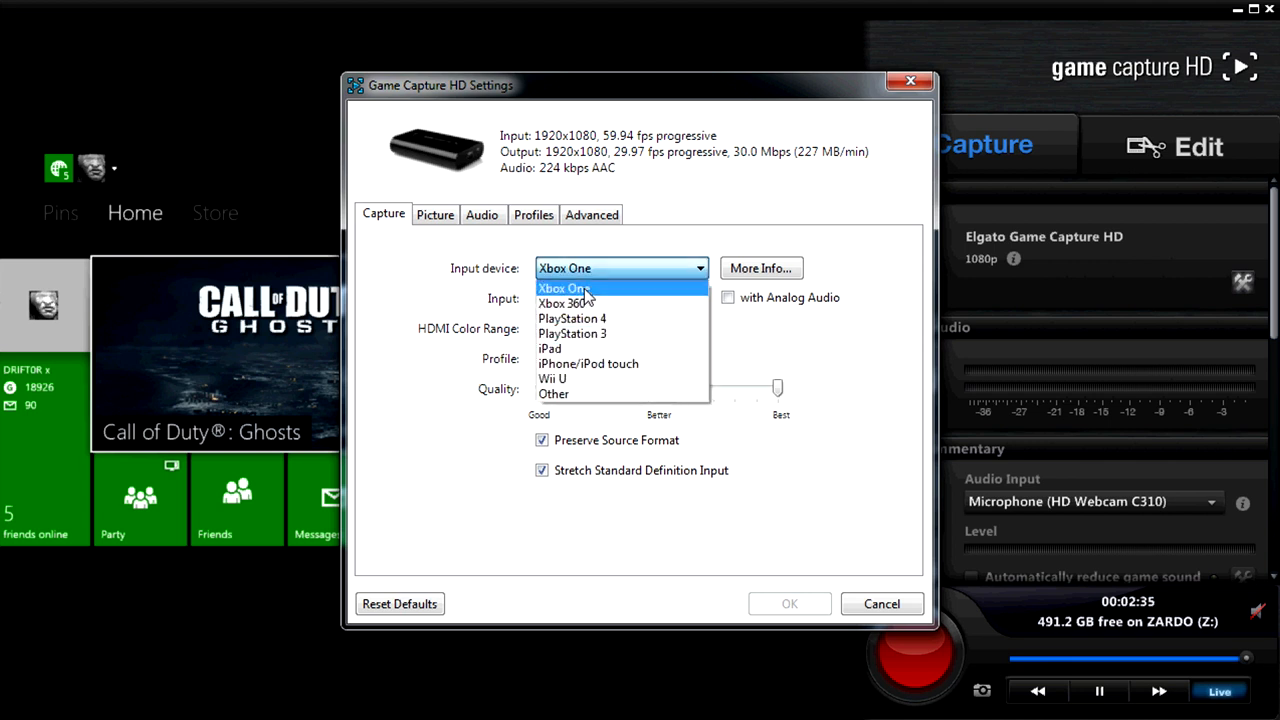
mouse_move(610, 288)
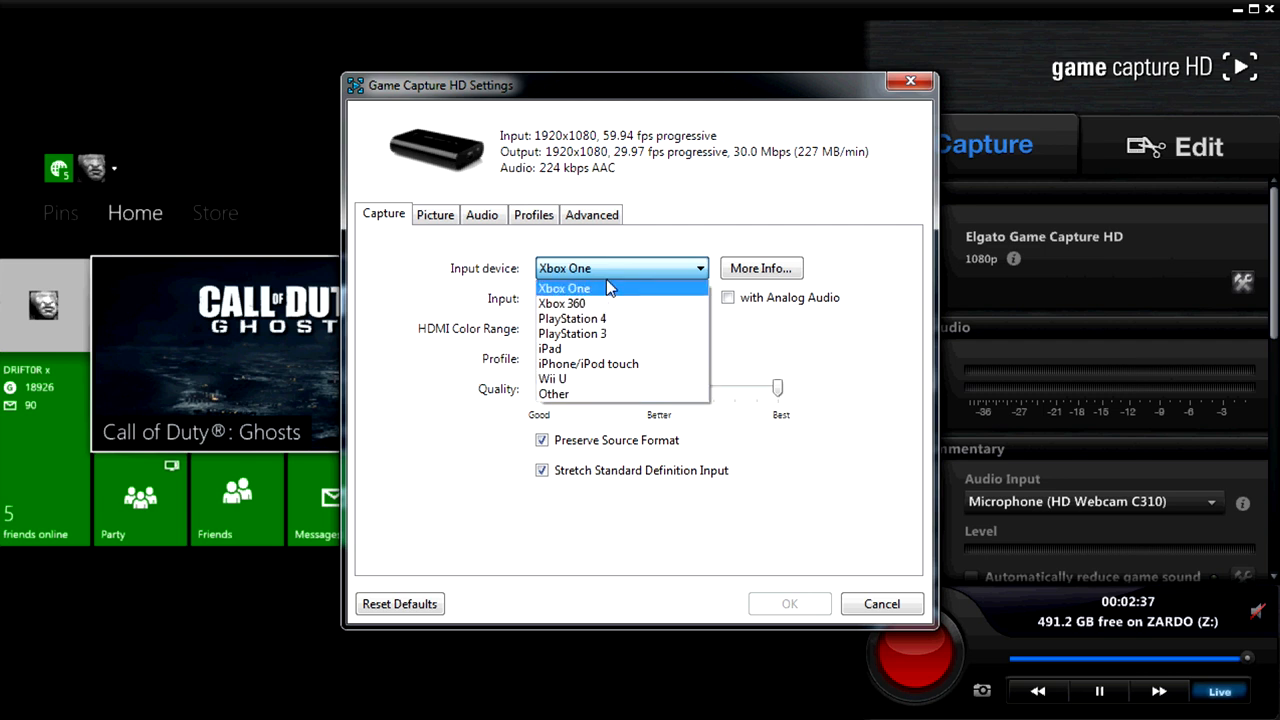
Keep Xbox One input with Standard HDMI colour range, then show the Picture adjustments
left_click(564, 288)
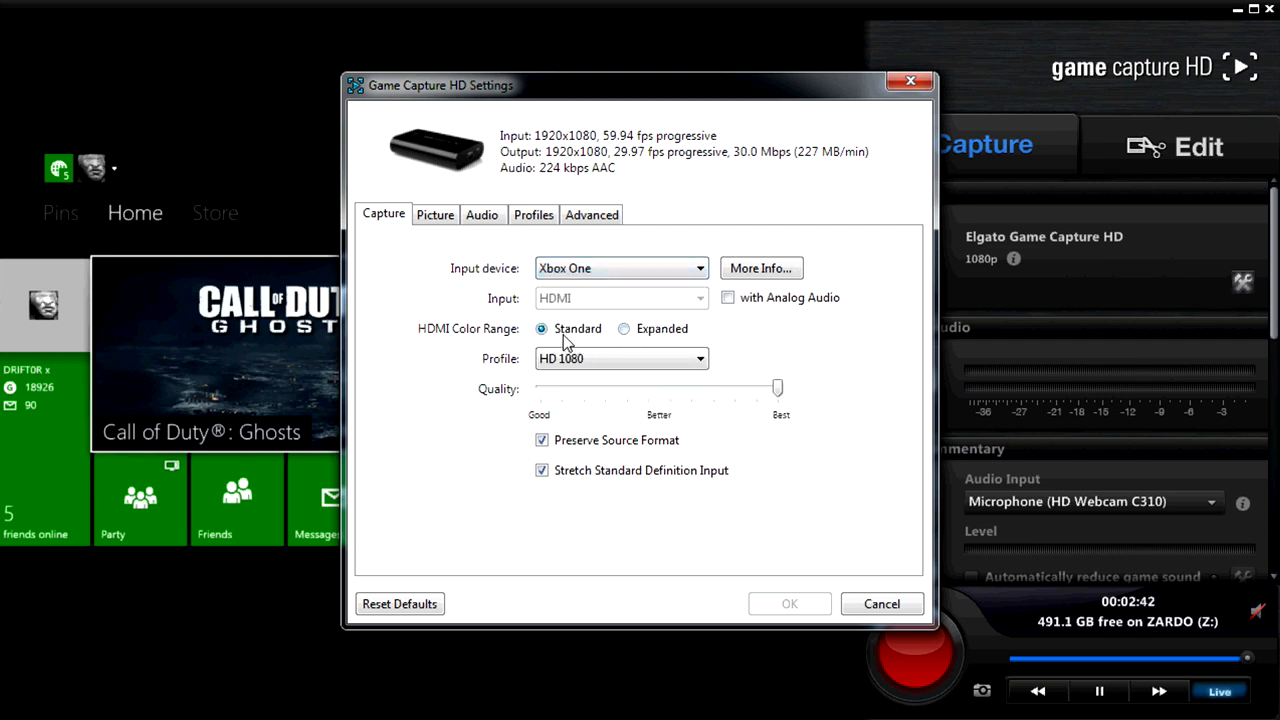
mouse_move(631, 332)
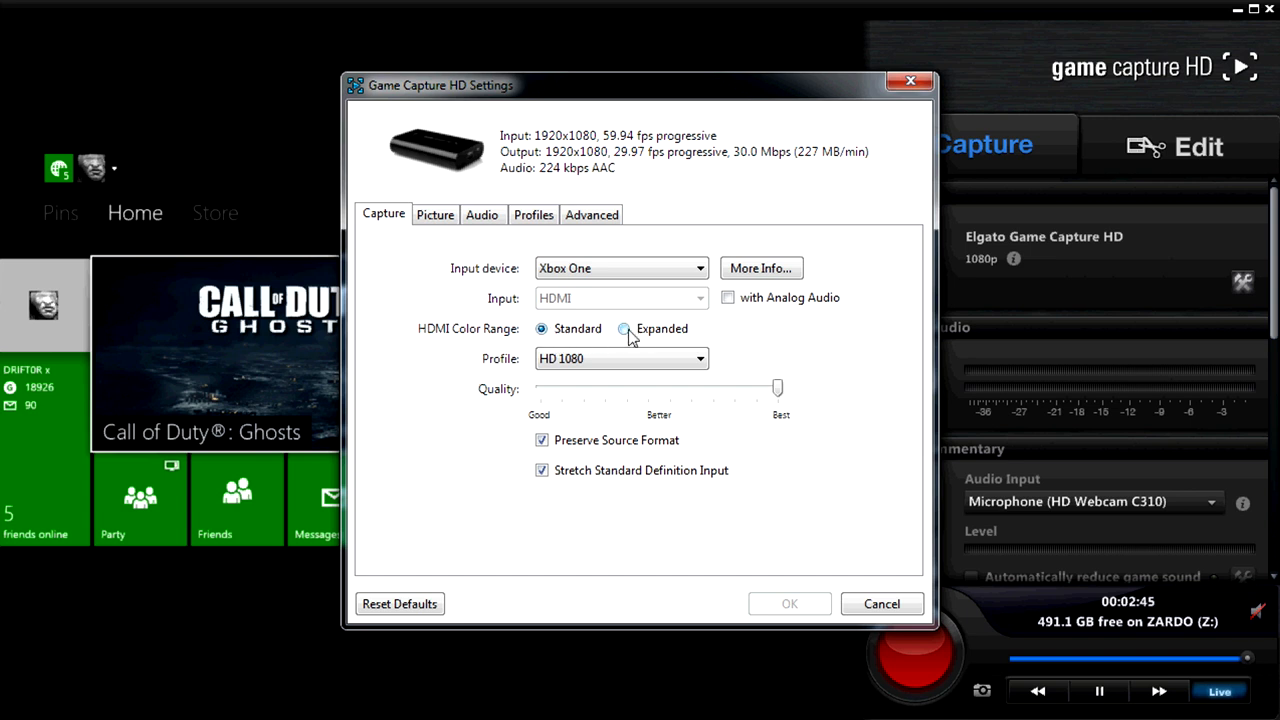
left_click(623, 328)
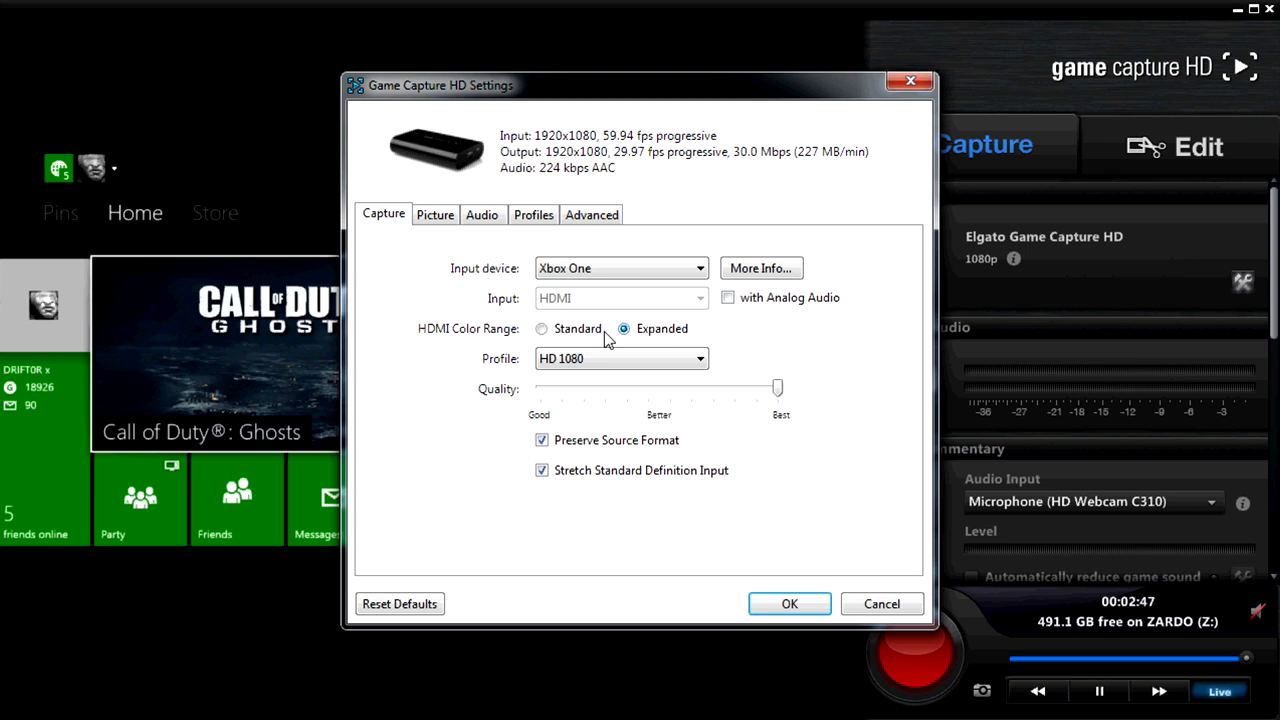
left_click(541, 328)
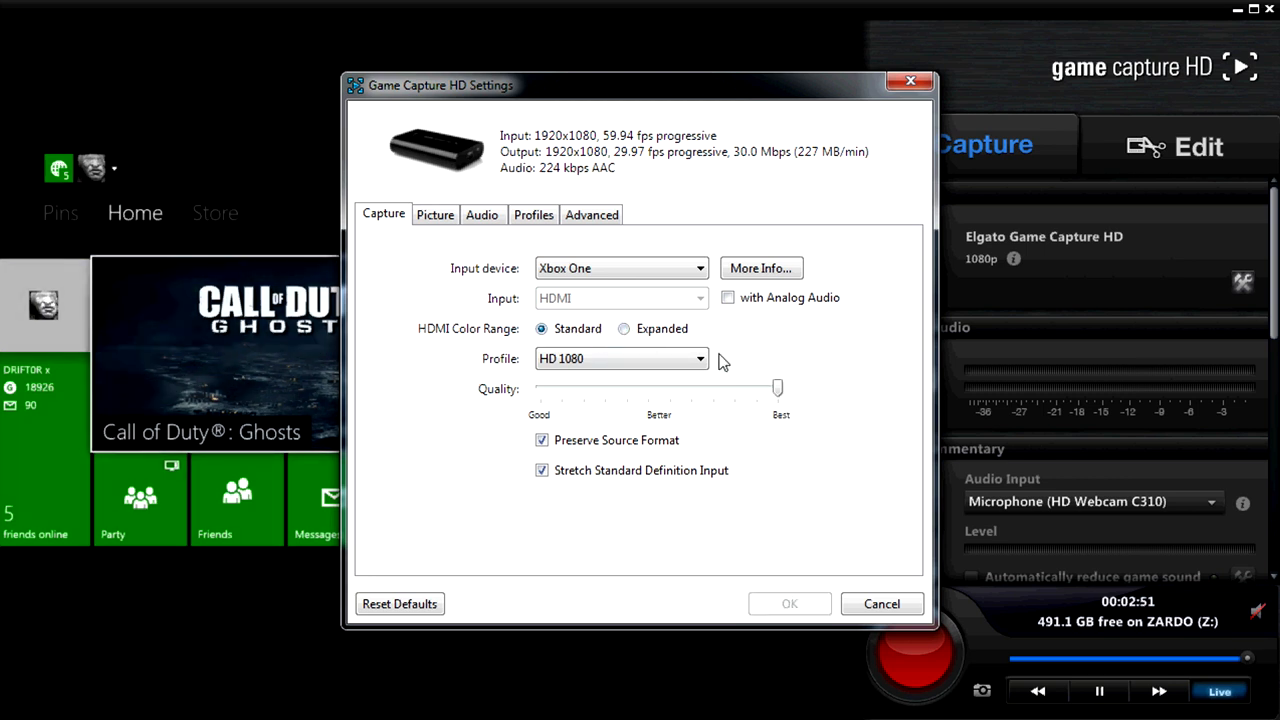
left_click(620, 358)
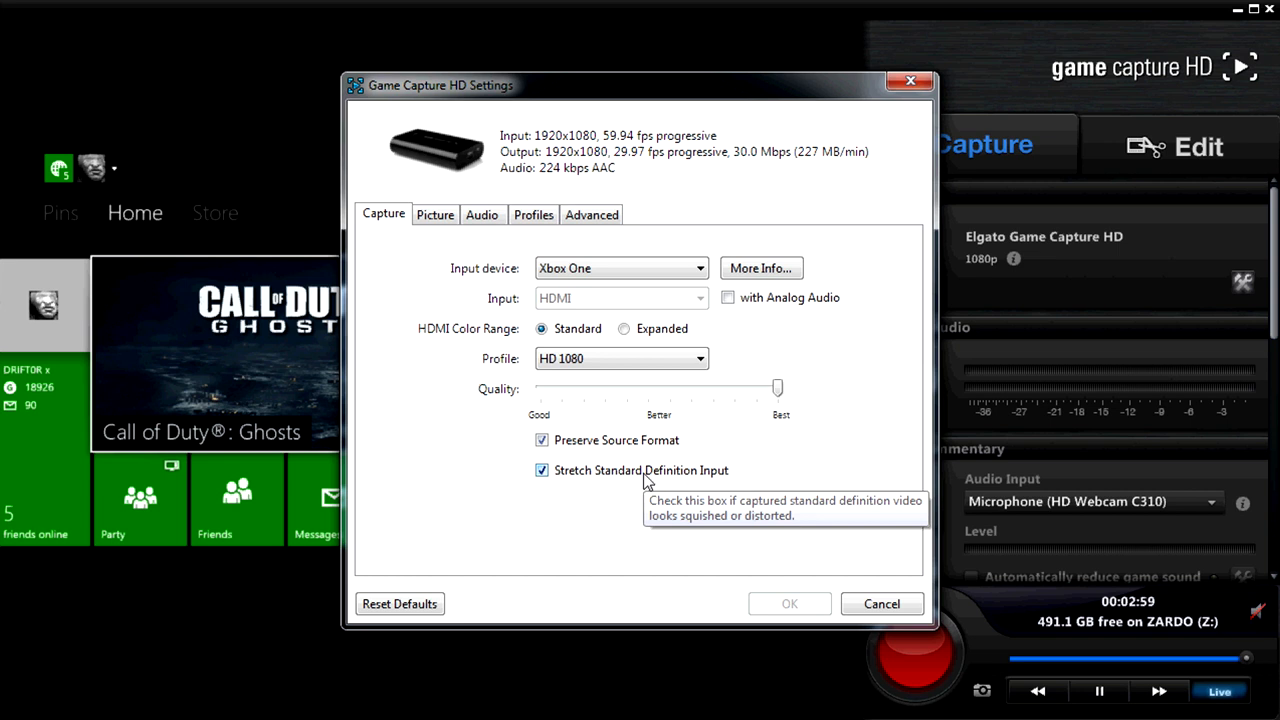
mouse_move(510, 278)
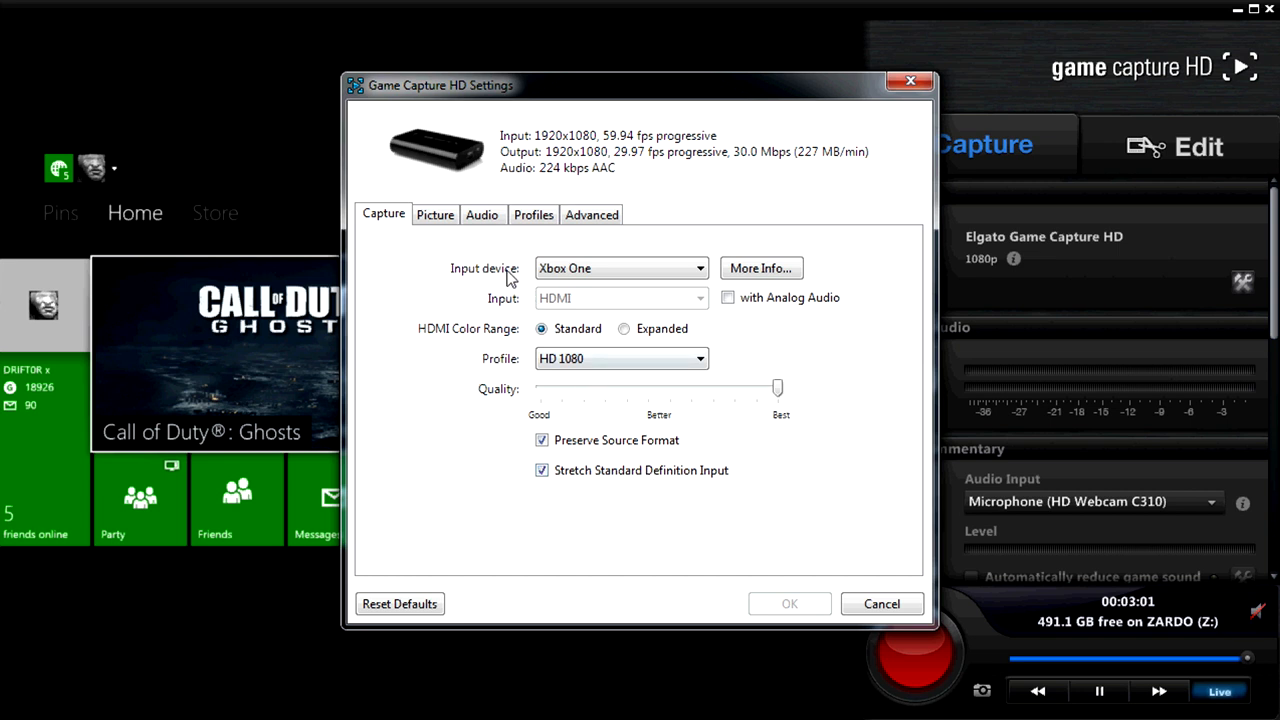
left_click(435, 214)
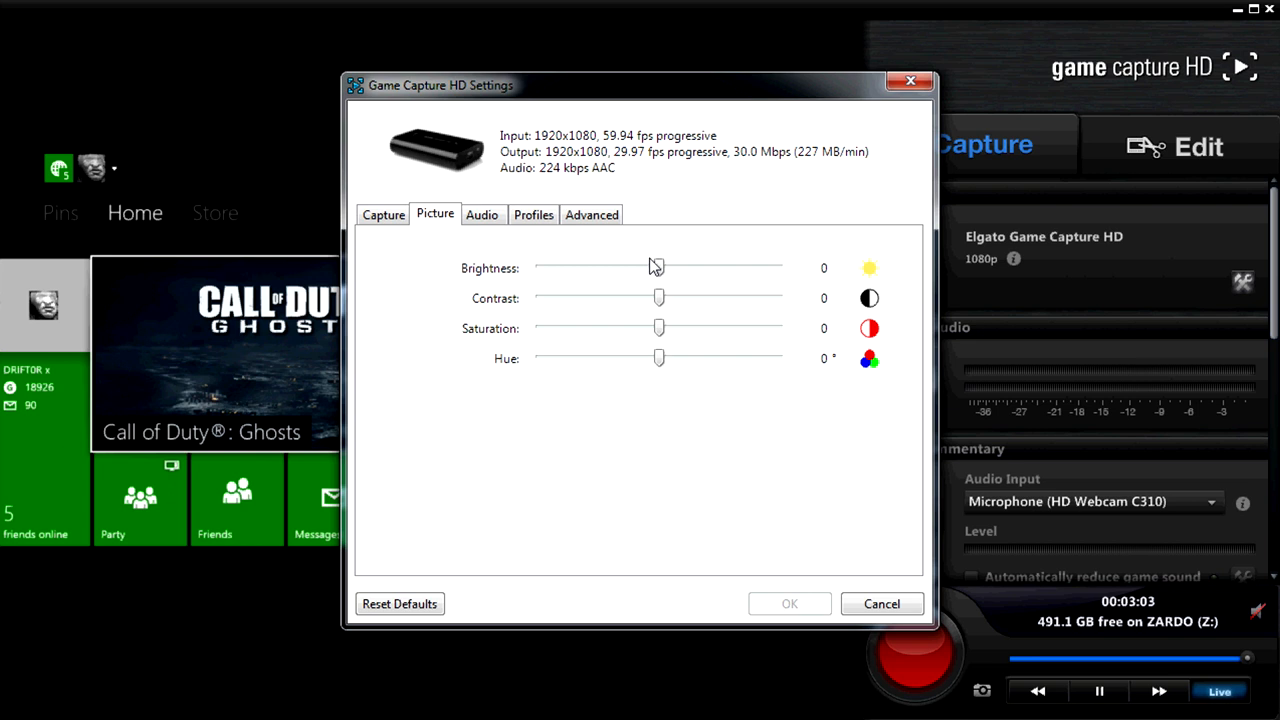
Check the audio gain, try TV Compatibility at 1 and restore 9, then cancel the settings
left_click(482, 214)
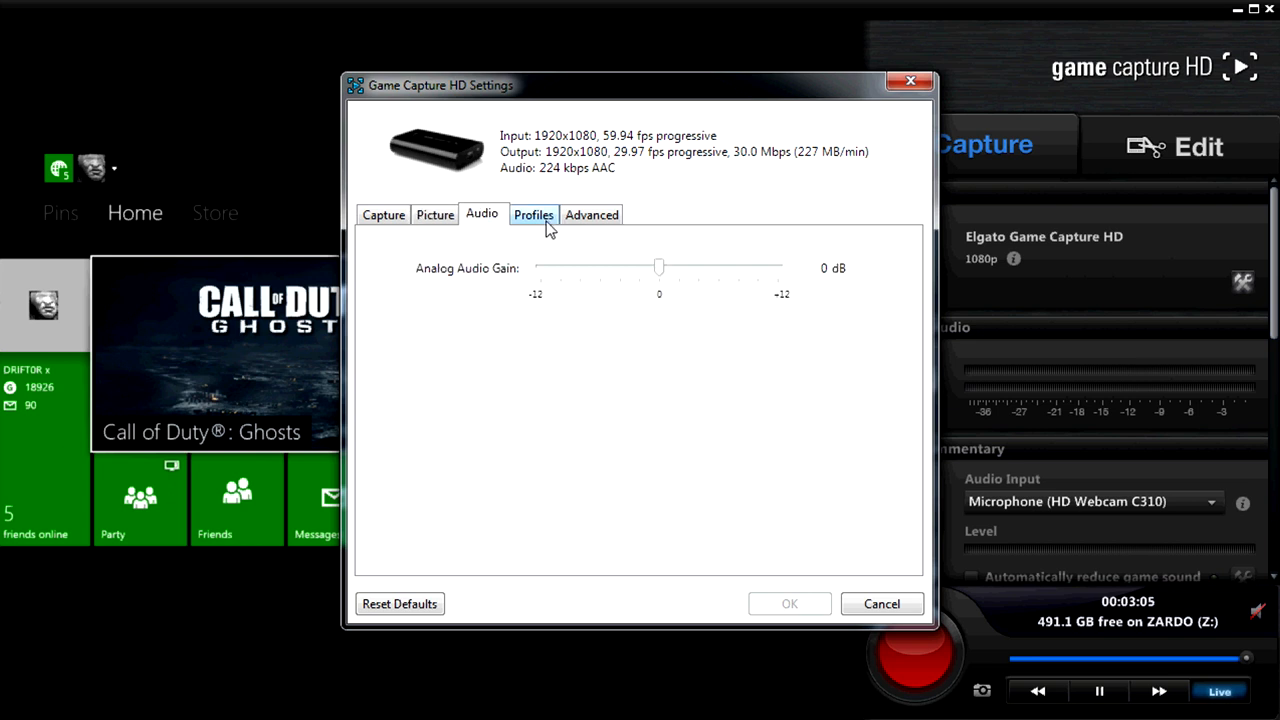
left_click(591, 214)
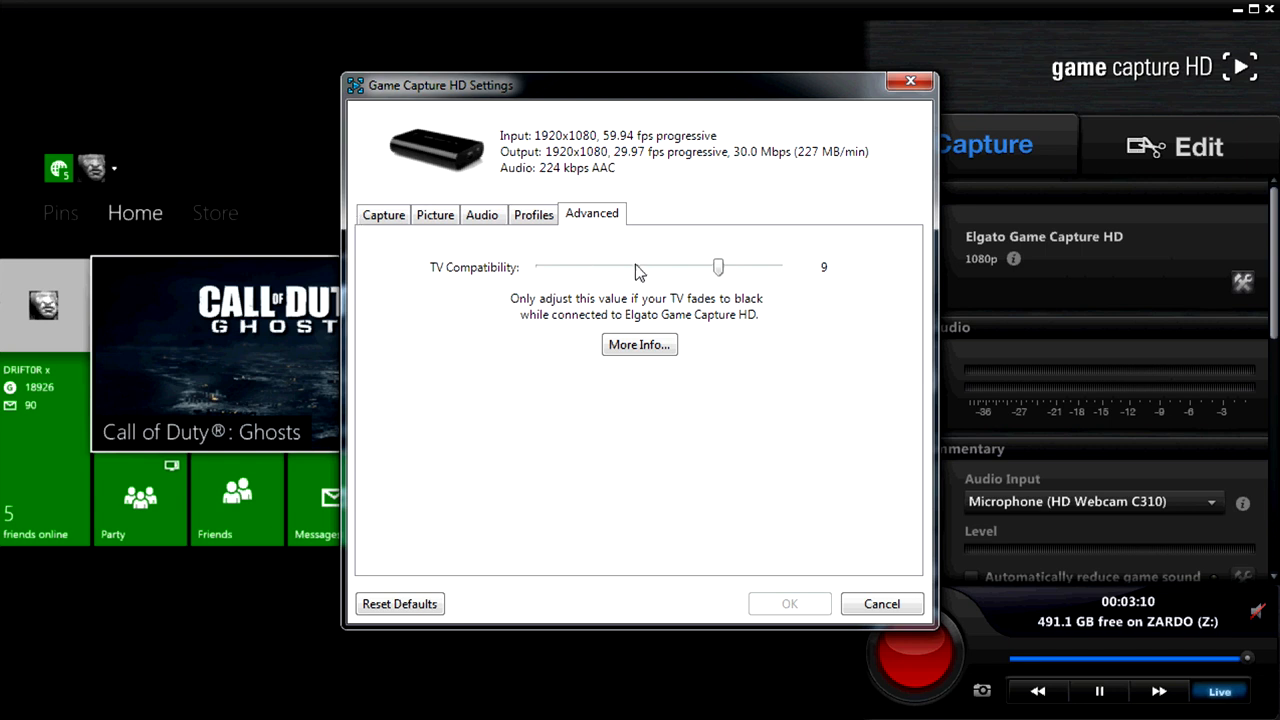
mouse_move(745, 275)
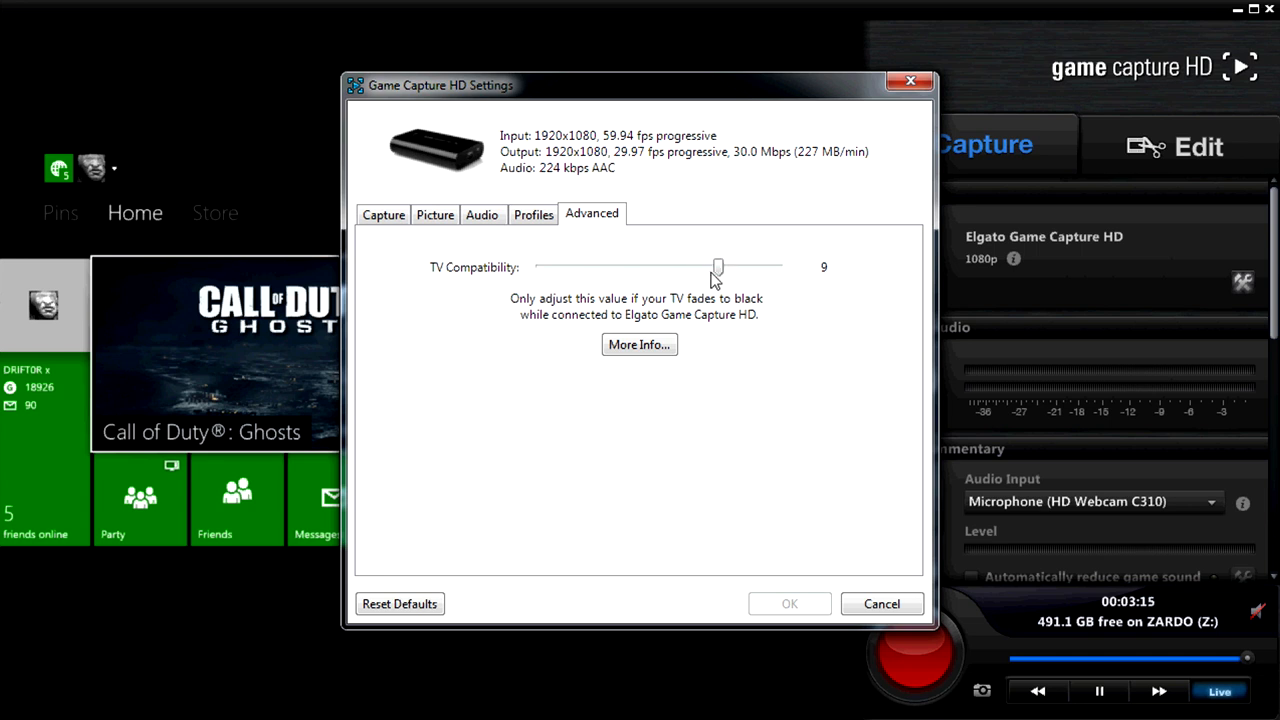
left_click_drag(718, 266, 559, 266)
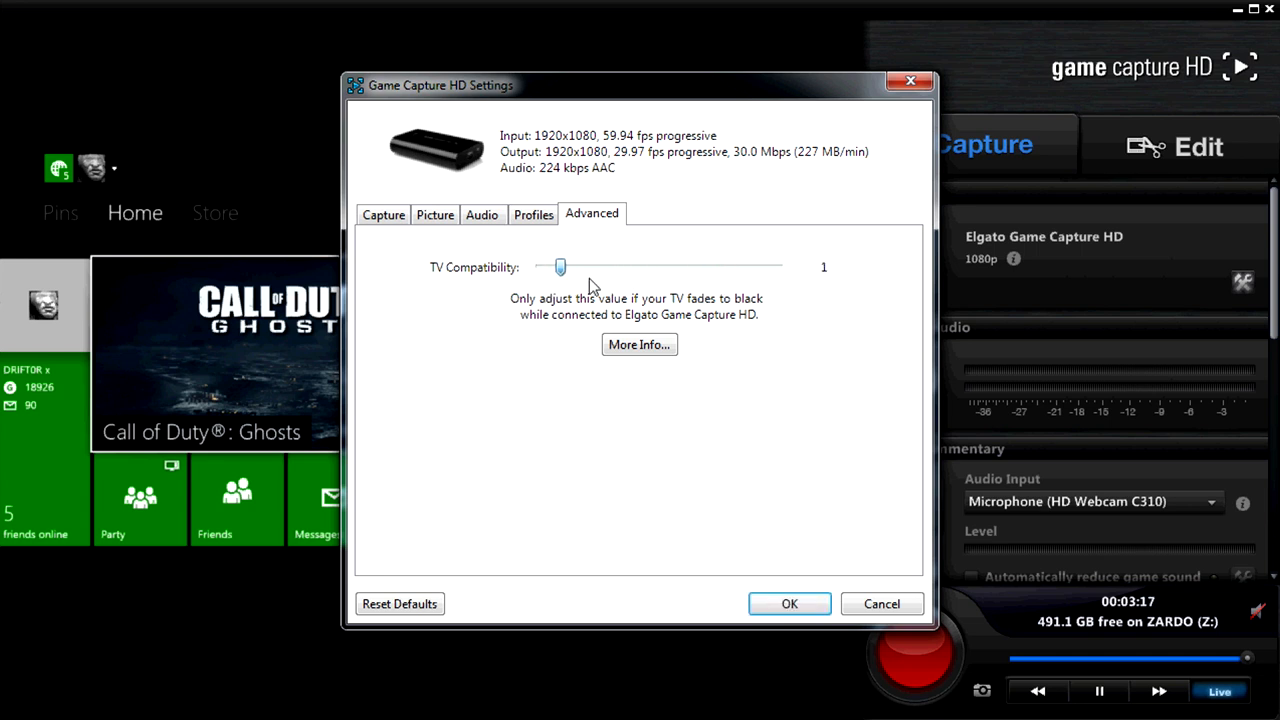
left_click_drag(560, 267, 718, 267)
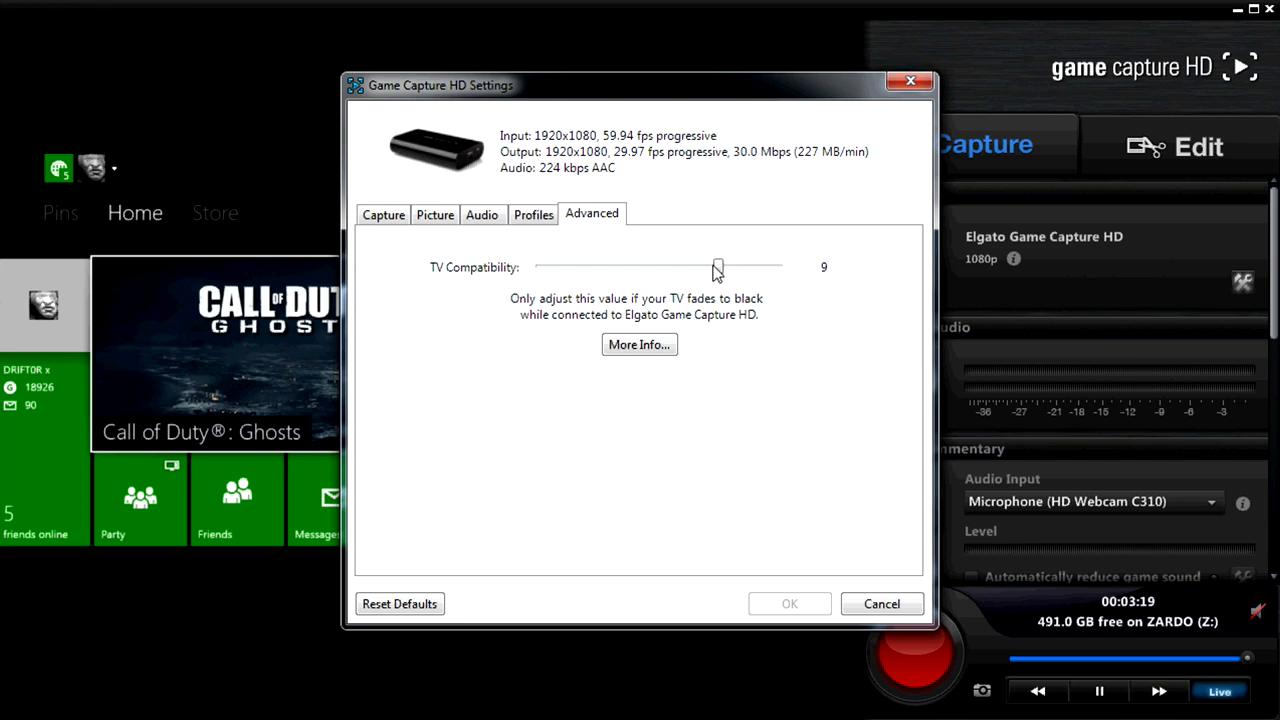
left_click(383, 214)
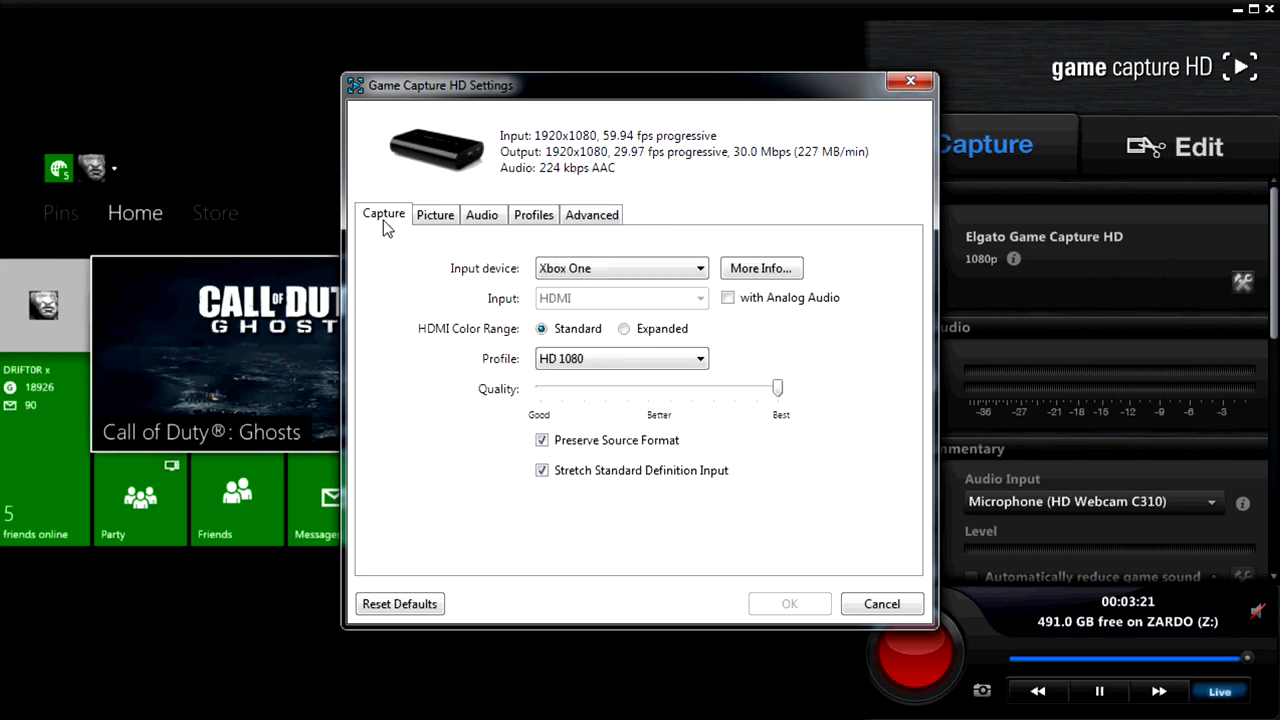
mouse_move(963, 365)
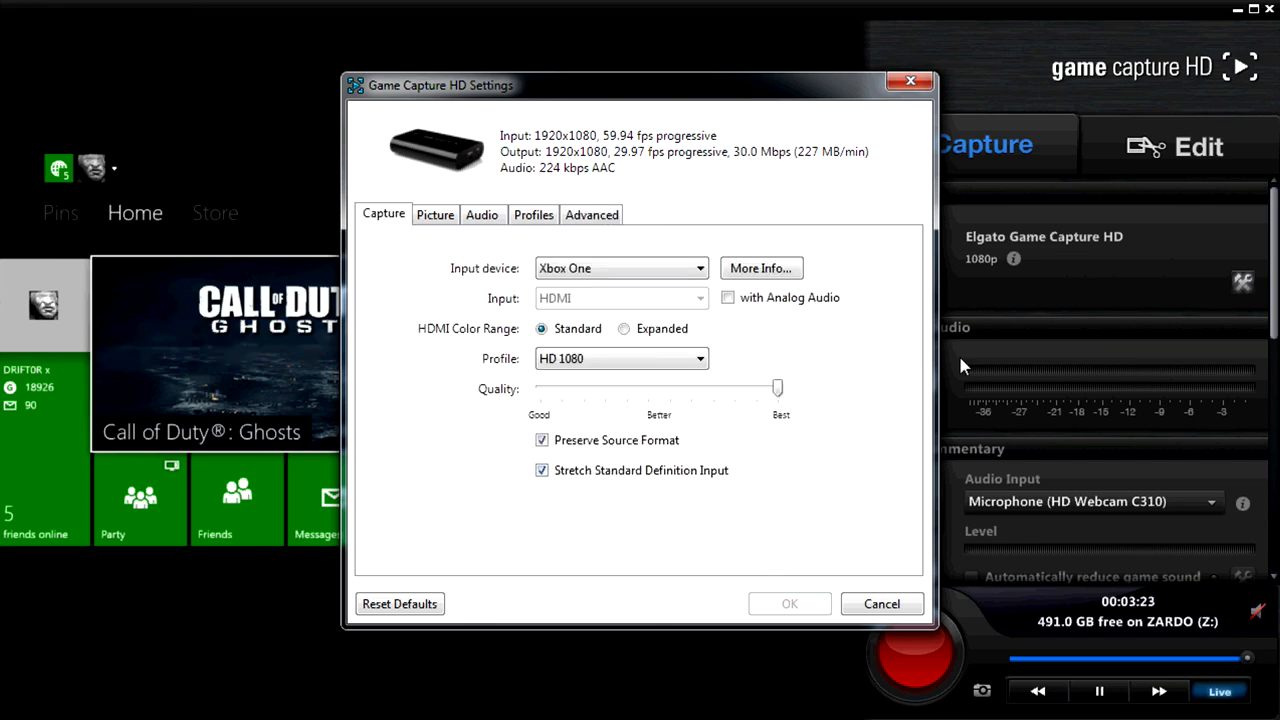
left_click(881, 603)
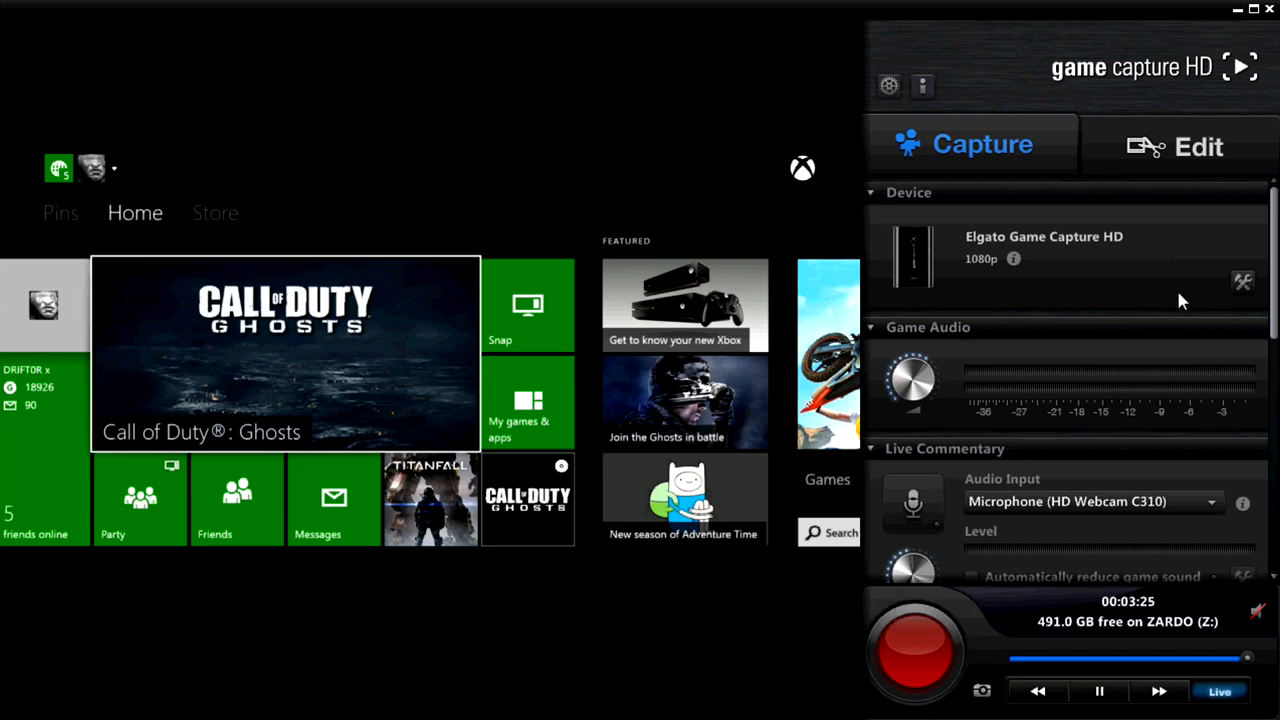
scroll("down", 3)
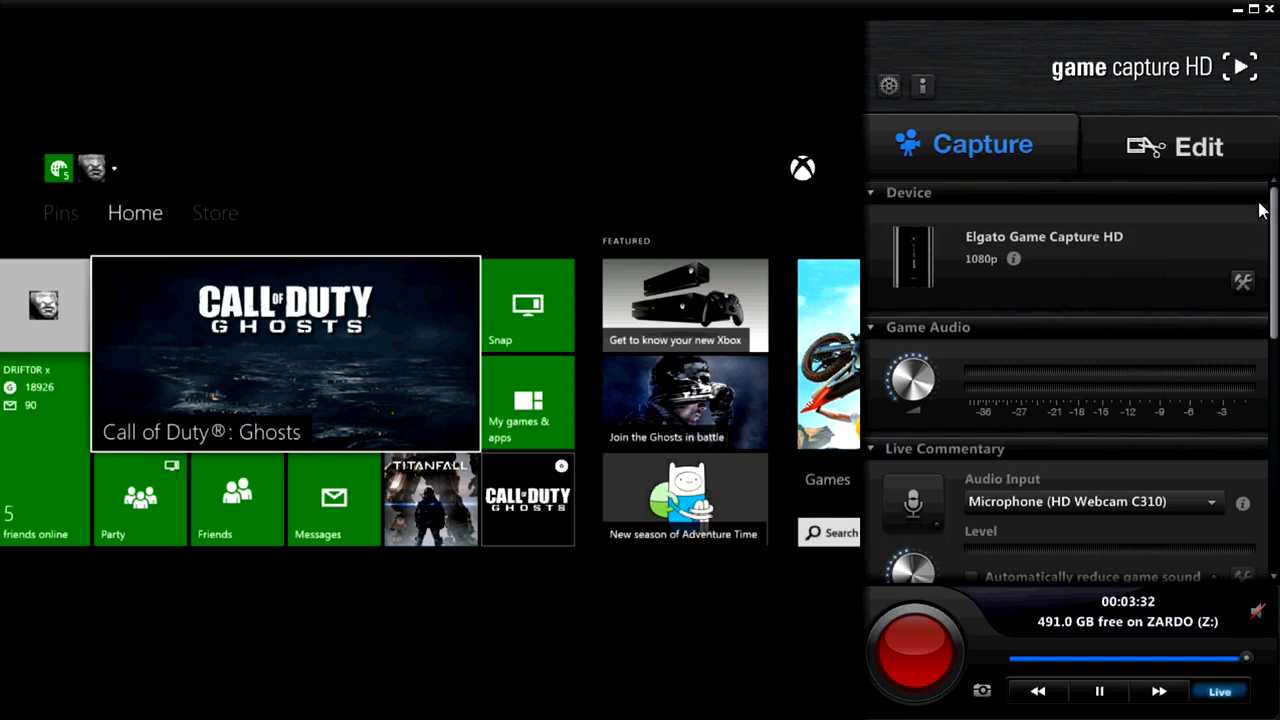
mouse_move(1163, 357)
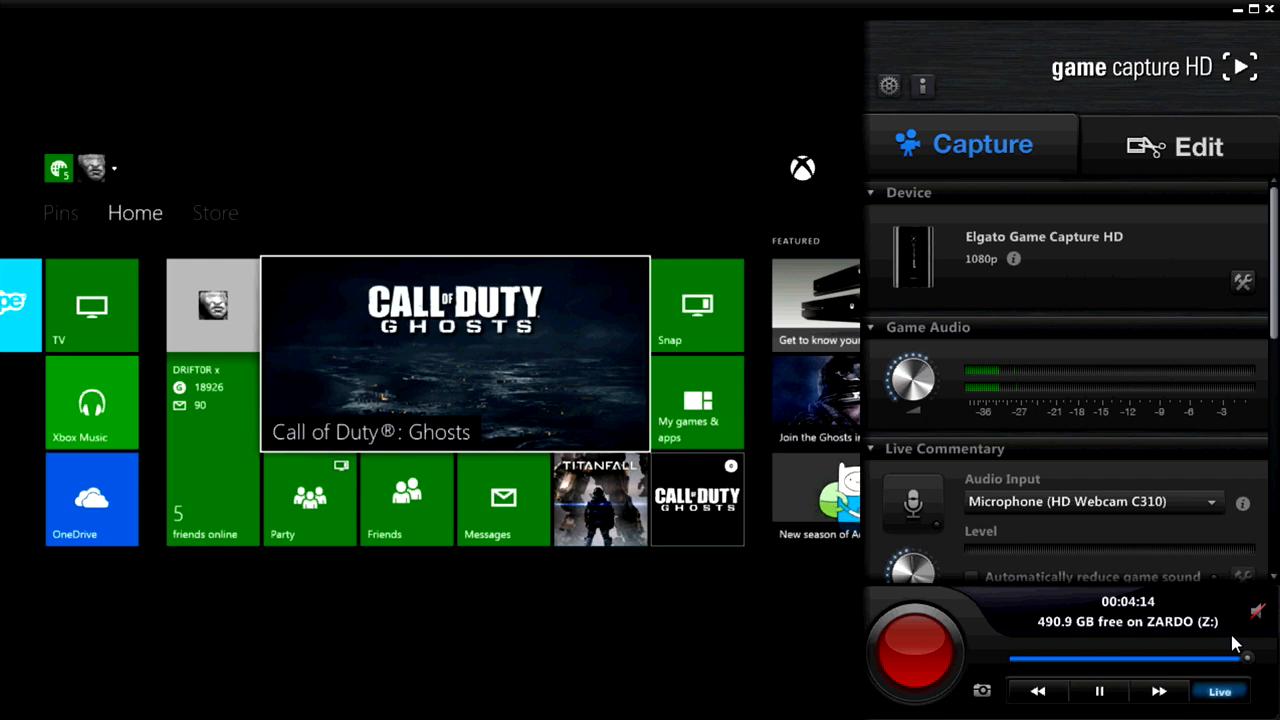
mouse_move(918, 640)
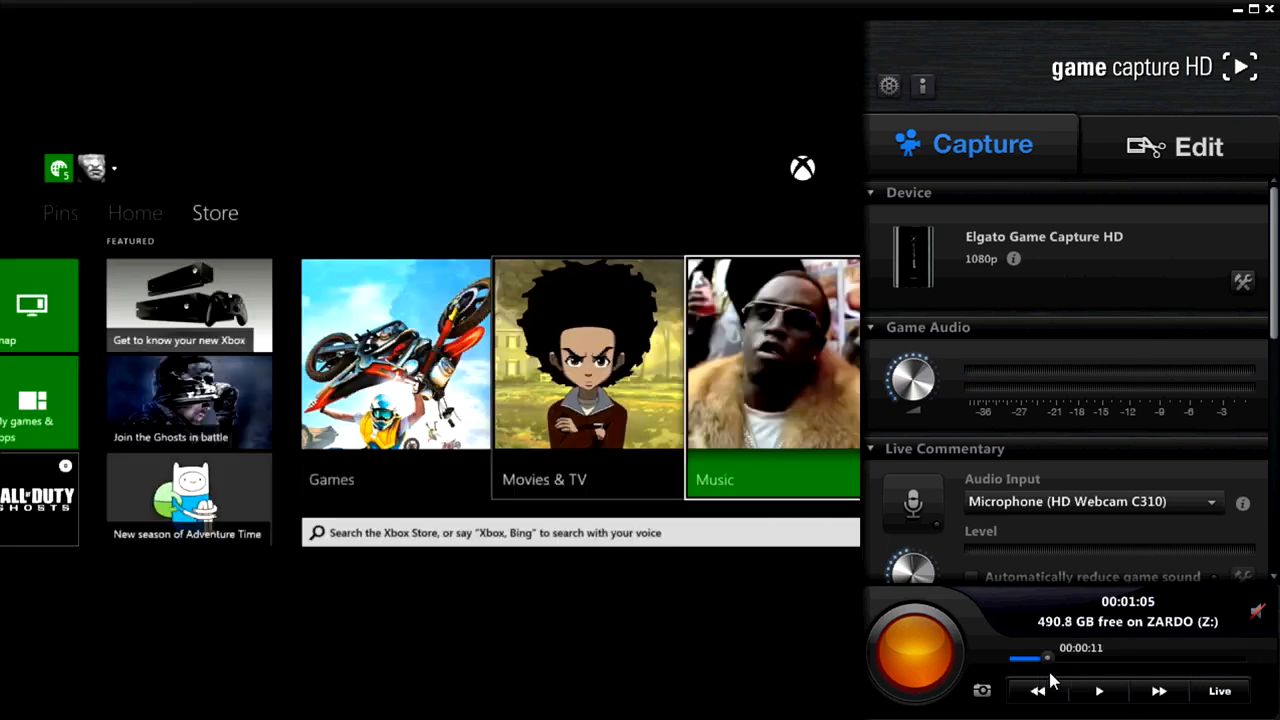
Play the flashback footage, start recording from that point, and jump back to Live
left_click(135, 212)
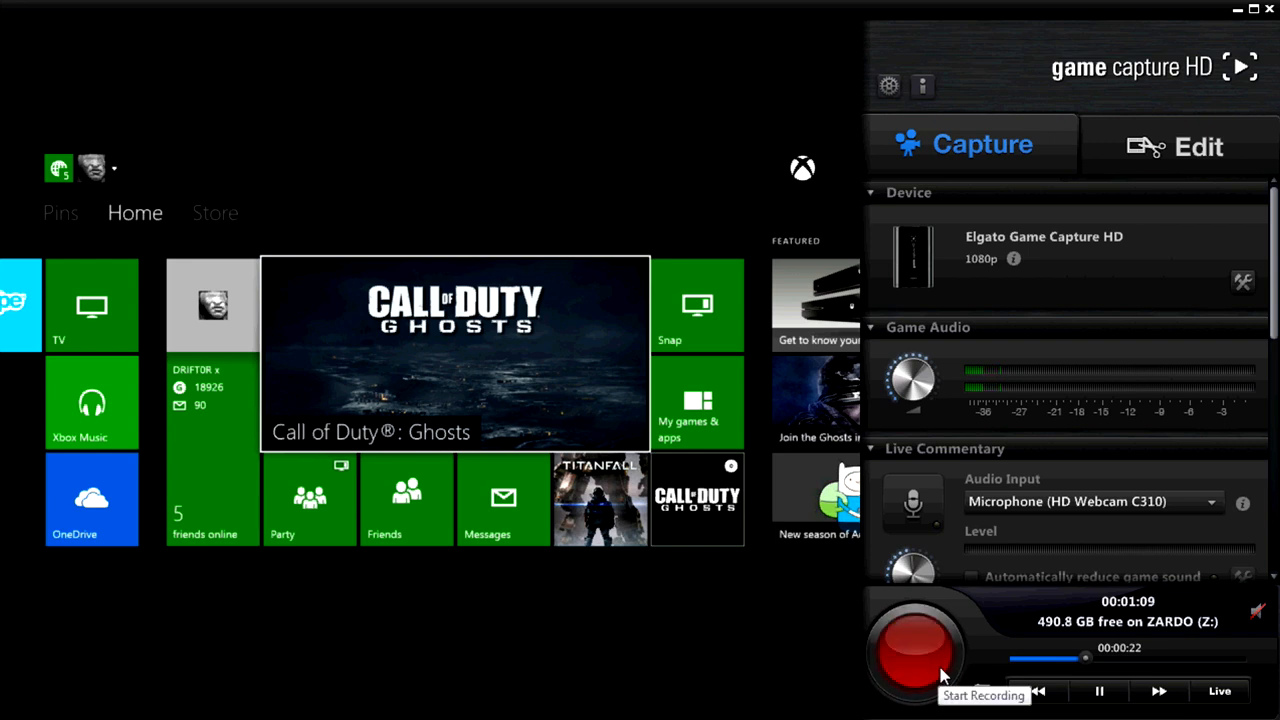
left_click(913, 645)
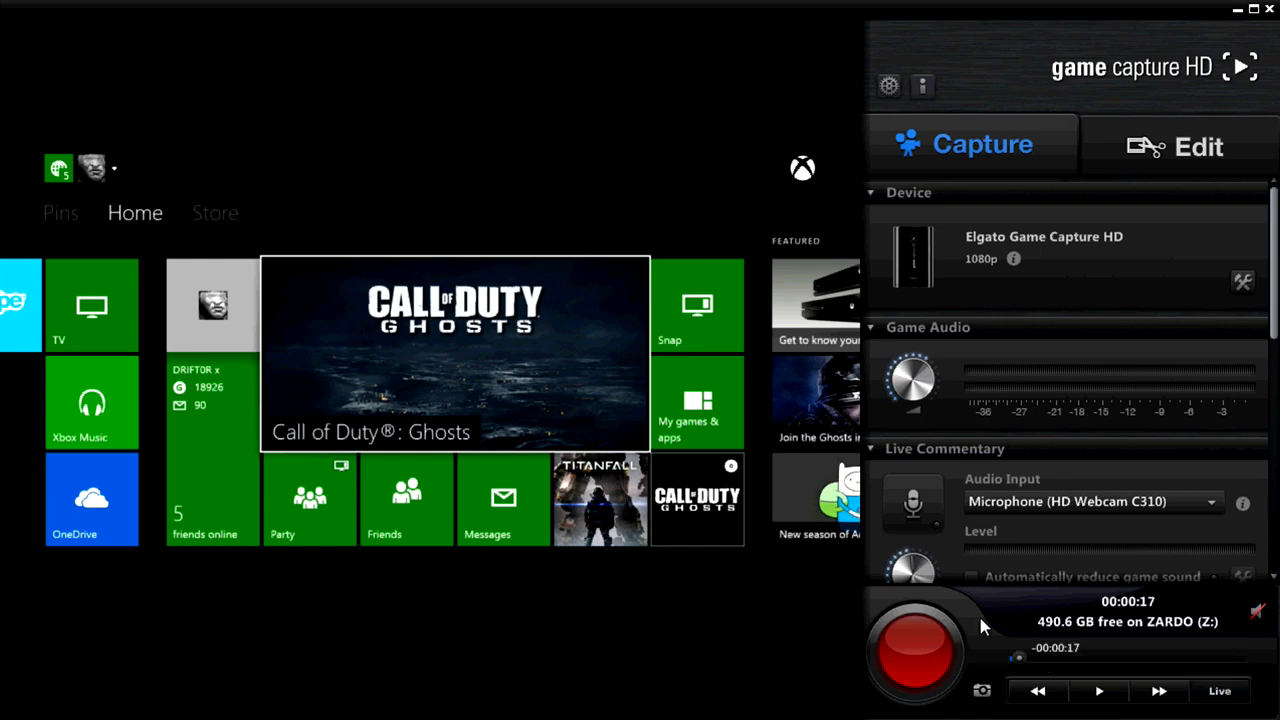
left_click(1098, 691)
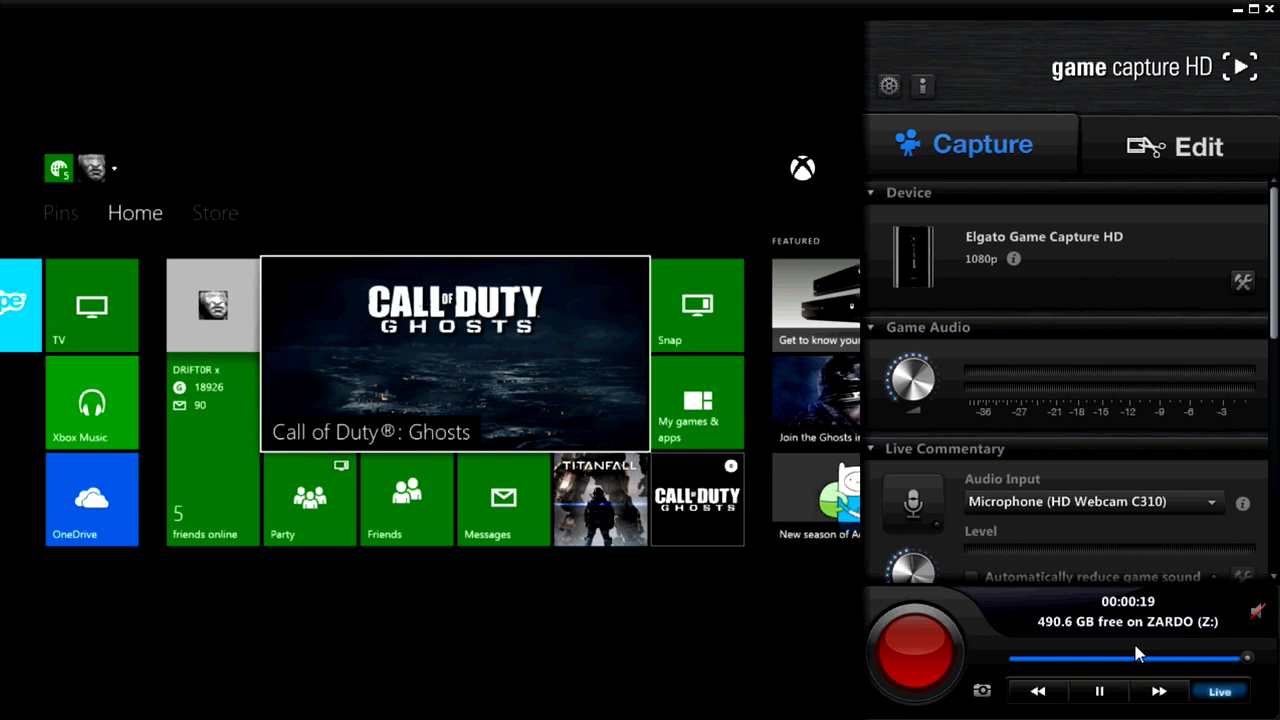